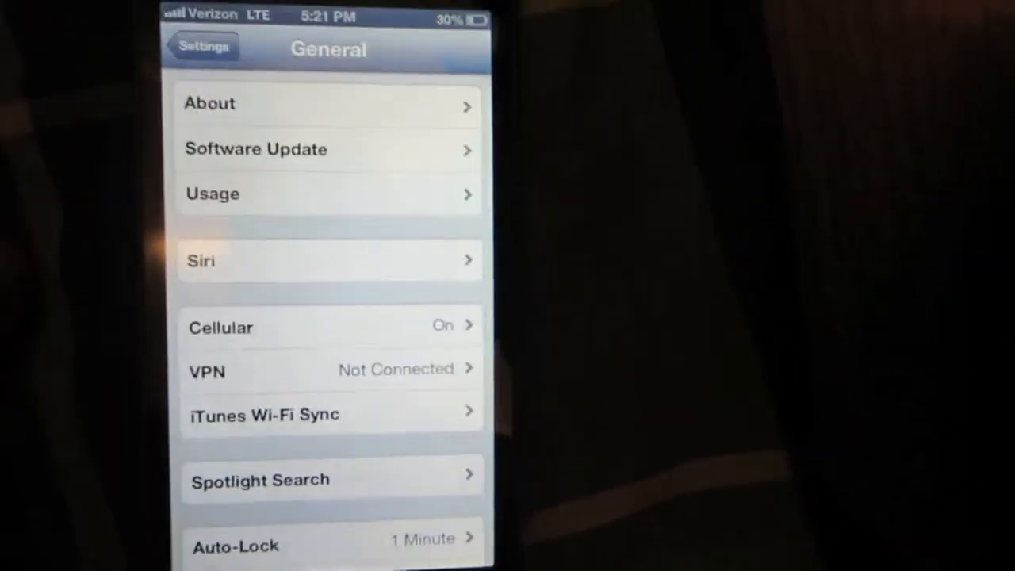
Scroll down in General and open the Keyboard settings.
scroll(down, 3)
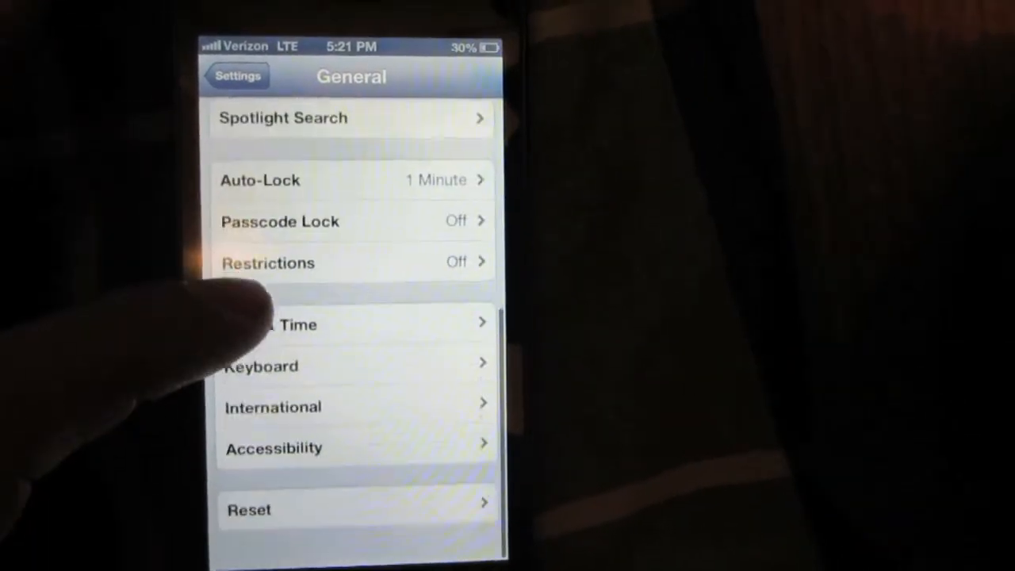
click(262, 366)
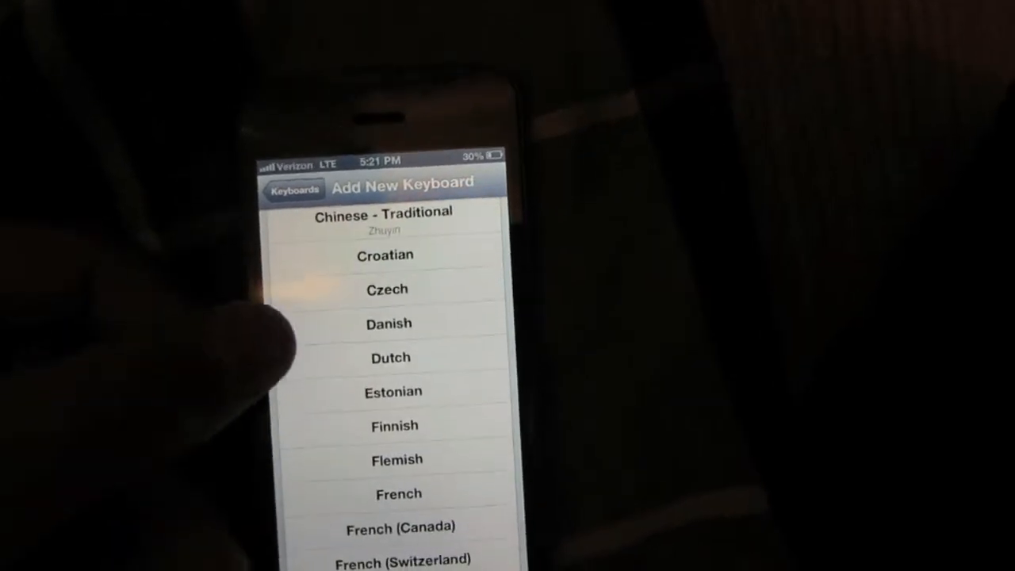
click(291, 189)
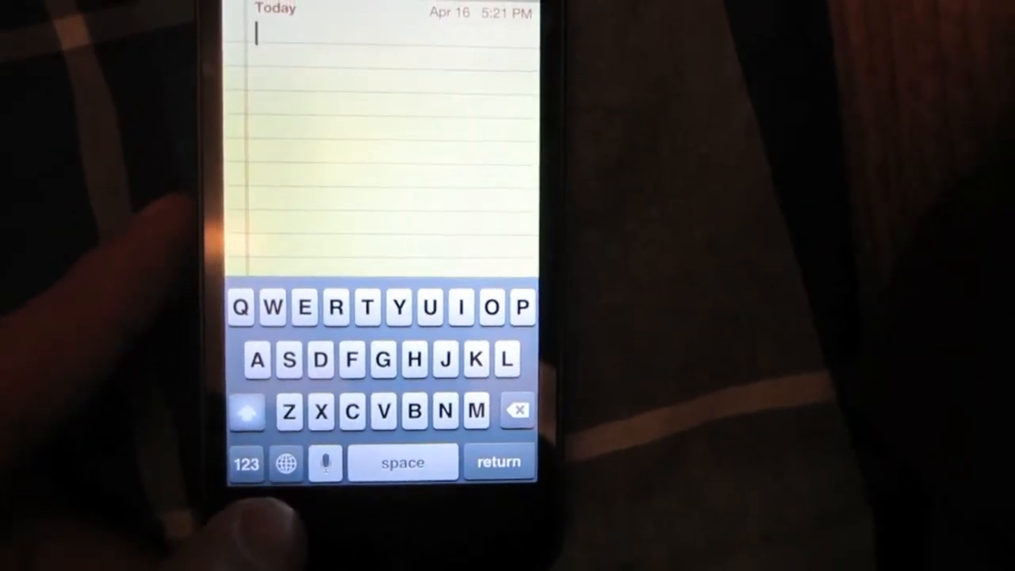
Switch the new note's keyboard to Emoji, showing Recently Used icons.
click(286, 463)
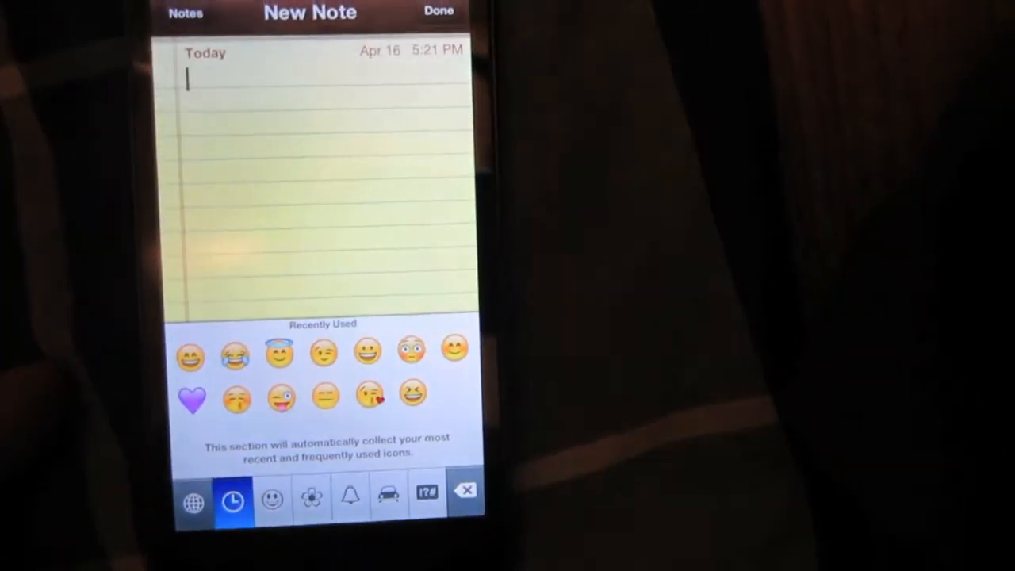